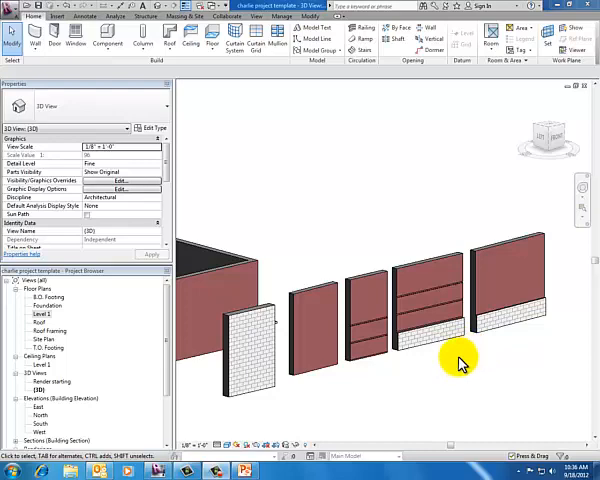
mouse_move(352, 392)
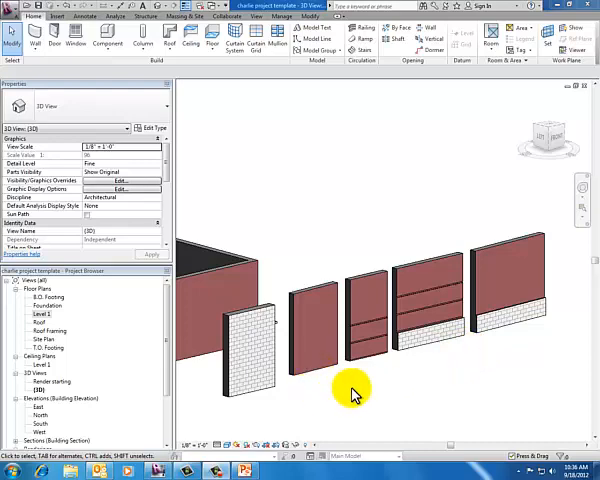
Select the Exterior - Brick on Mtl. Stud wall in the 3D view.
click(330, 330)
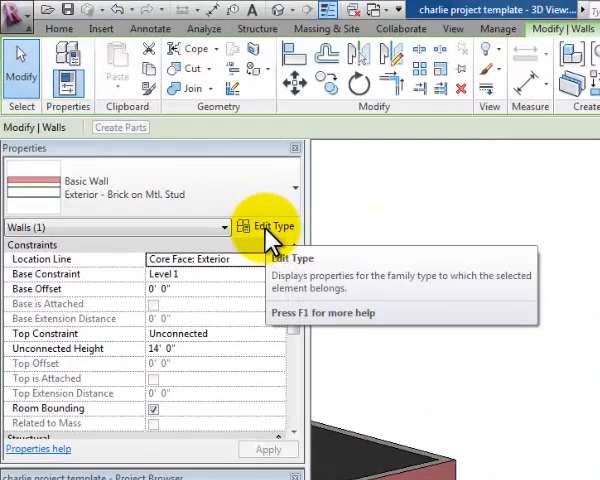
Open Edit Type, then the Structure assembly of Exterior - Brick on Mtl. Stud.
click(266, 226)
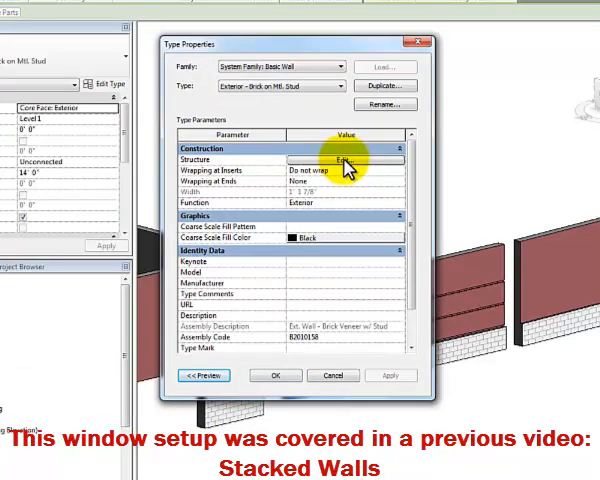
click(344, 160)
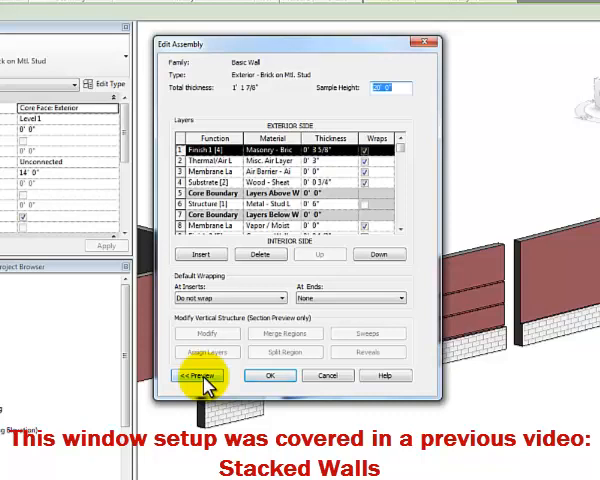
Preview the wall layers in section, inspect layers and widen the Material column.
click(203, 374)
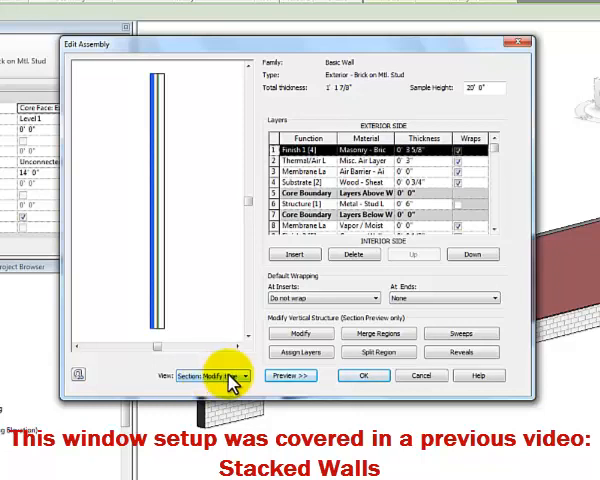
click(230, 375)
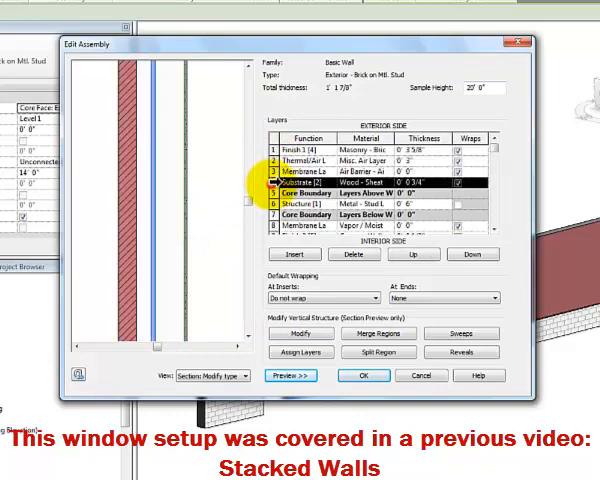
click(305, 213)
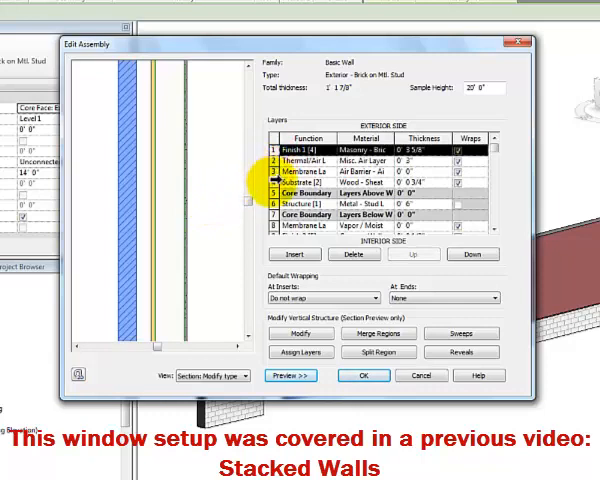
click(310, 184)
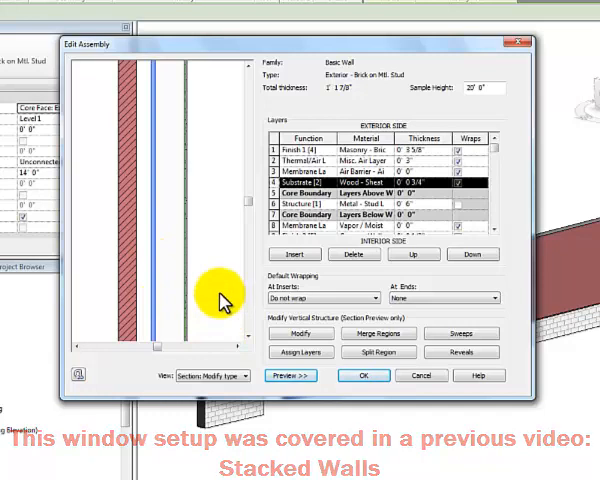
mouse_move(405, 138)
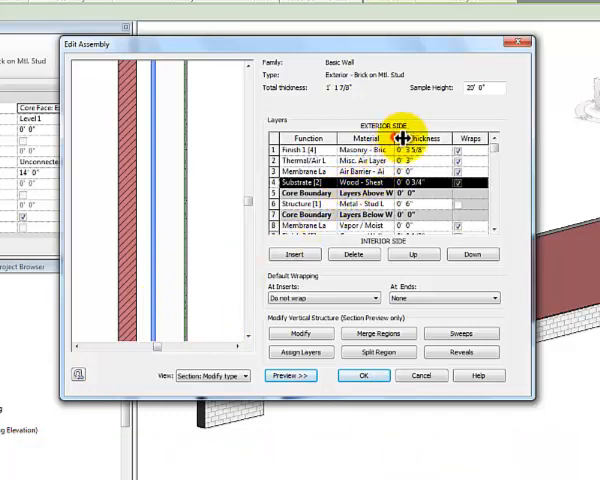
drag(410, 138, 445, 138)
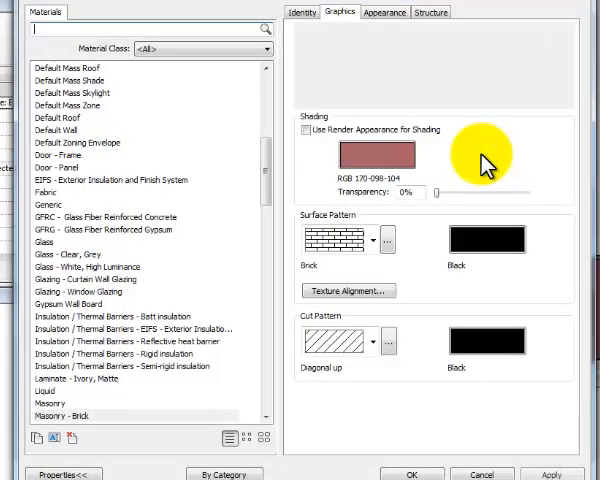
Scroll to Masonry - Brick, enlarge the Material Browser and show the appearance library.
click(549, 473)
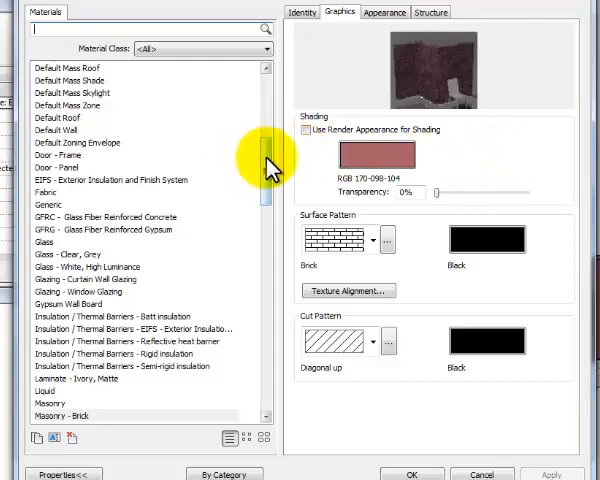
drag(267, 165, 267, 200)
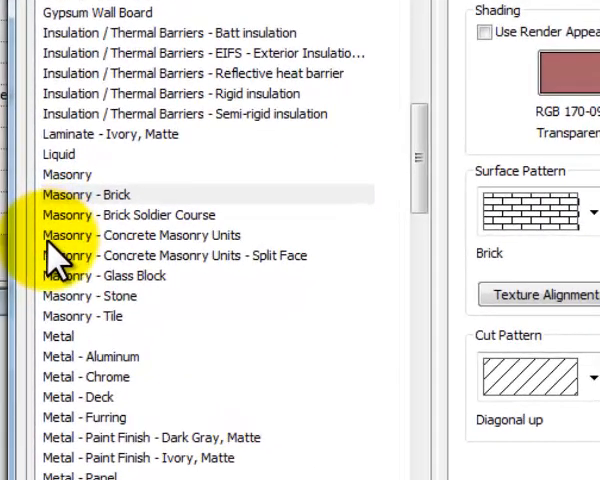
mouse_move(58, 278)
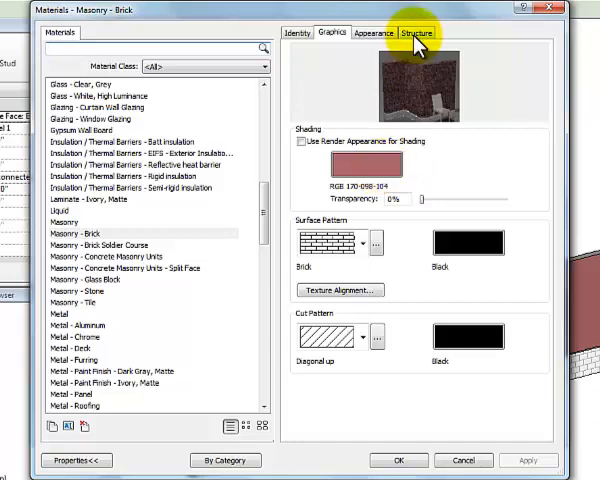
mouse_move(487, 22)
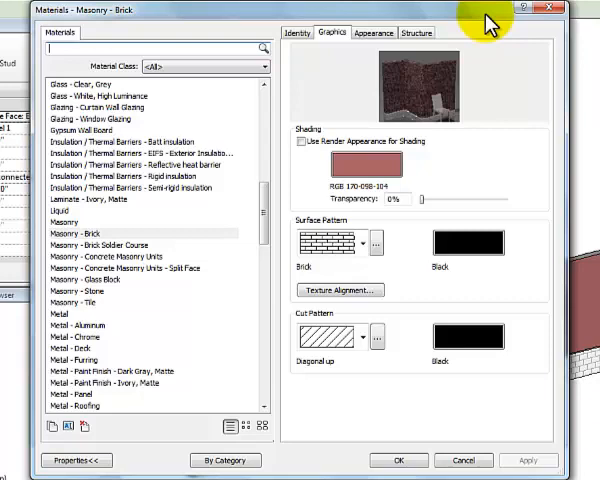
click(374, 33)
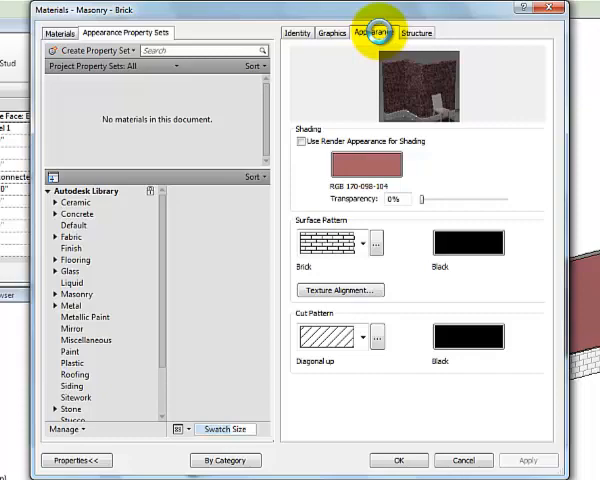
Inspect the burgundy running-bond brick image on the Appearance tab, then close the Texture Editor.
click(375, 33)
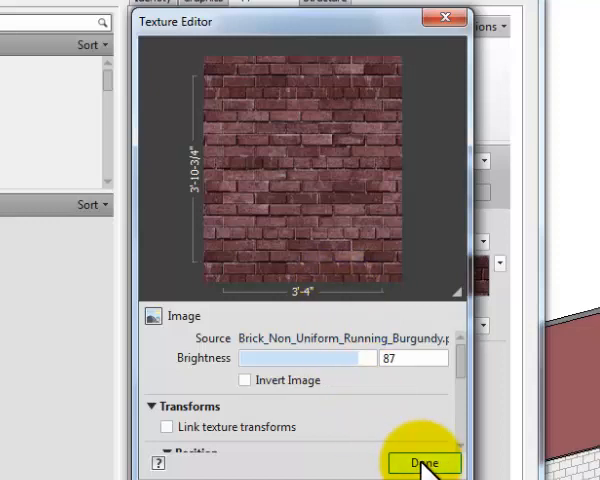
click(423, 462)
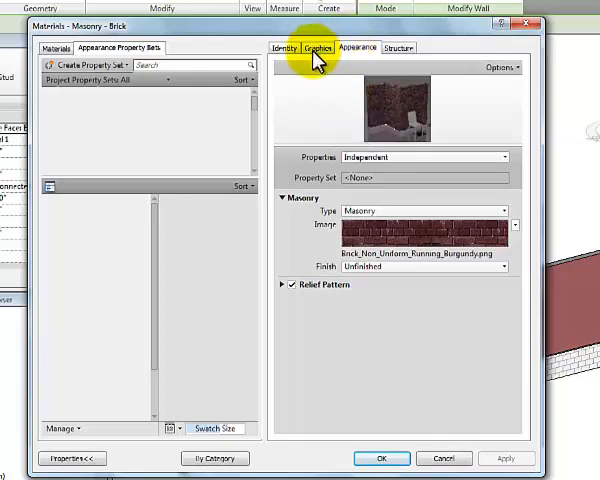
Rename the Masonry - Brick material to 'Masonry - Brick - Red'.
click(317, 47)
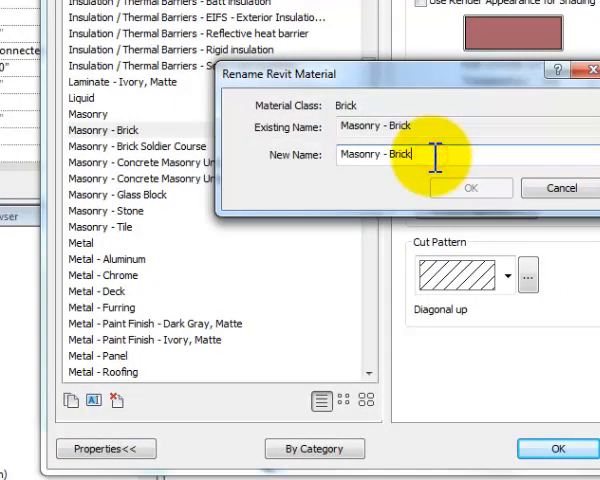
text(- Red)
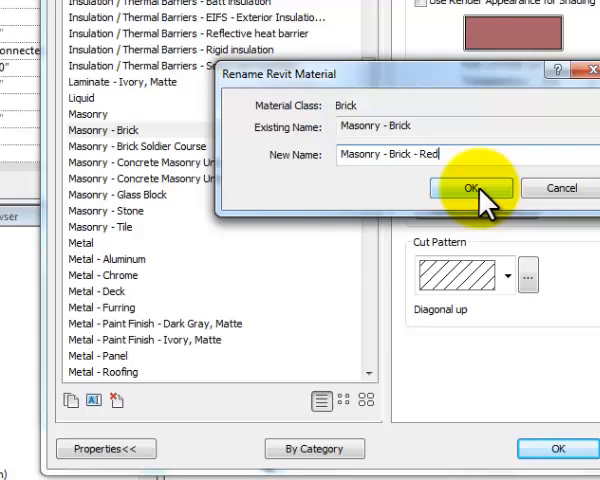
click(470, 188)
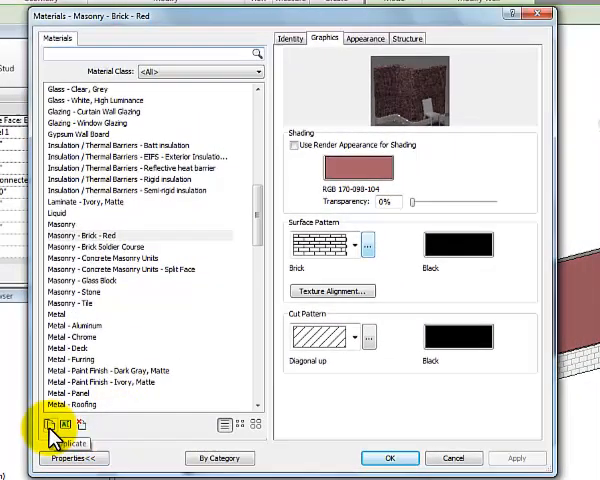
Duplicate the red brick material and name the copy 'Masonry - Brick - Beige'.
click(65, 410)
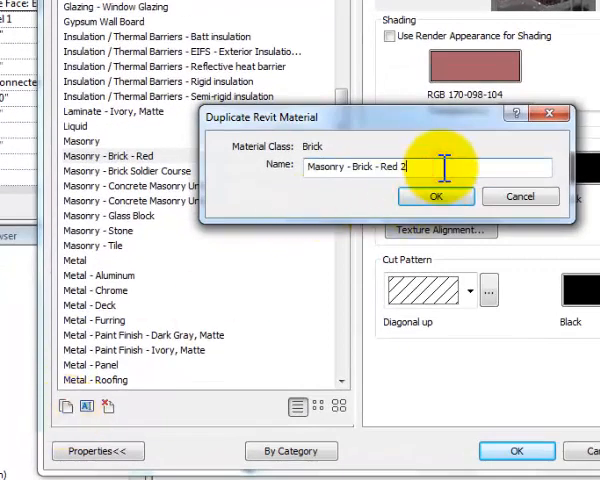
key(BackSpace)
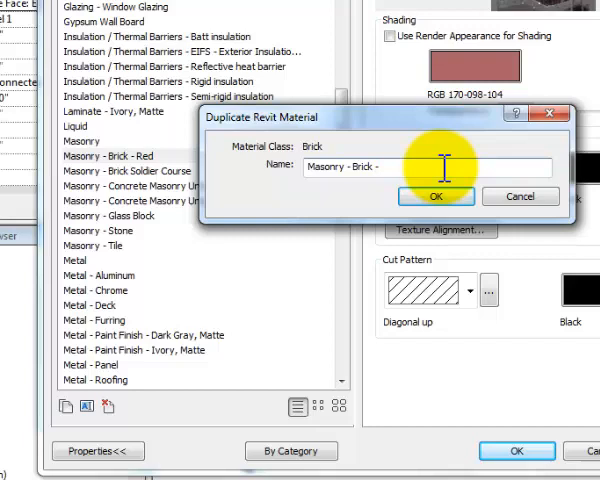
text(Beige)
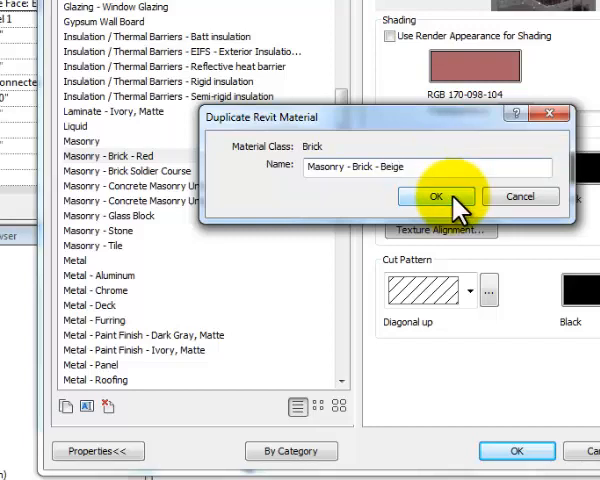
click(435, 196)
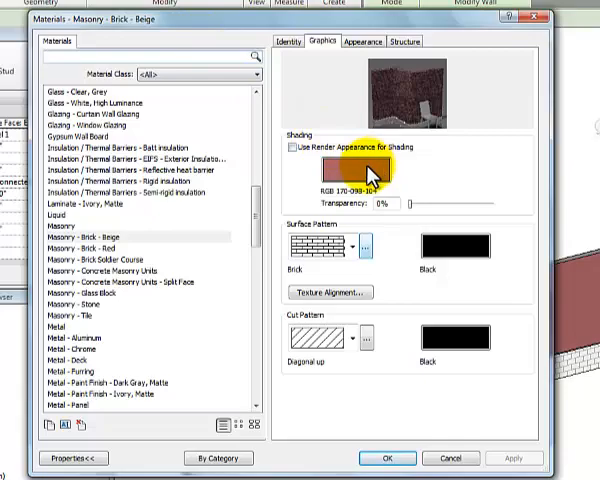
Set the beige material's shading colour to pale yellow, RGB 239-235-143.
click(360, 175)
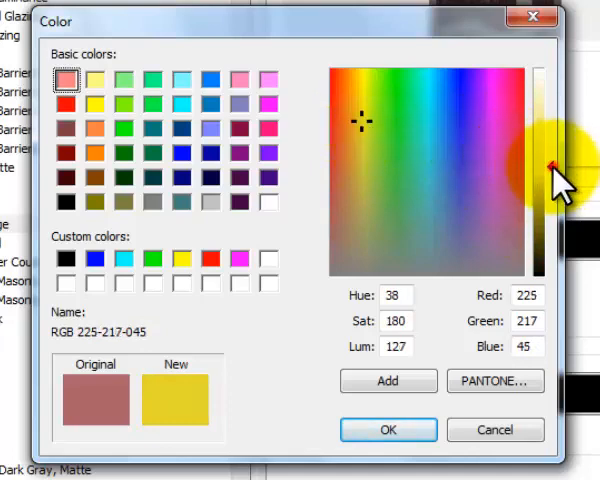
drag(548, 170, 548, 130)
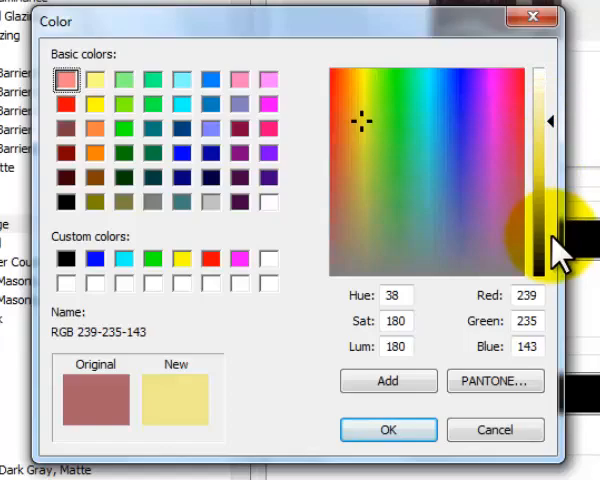
mouse_move(445, 388)
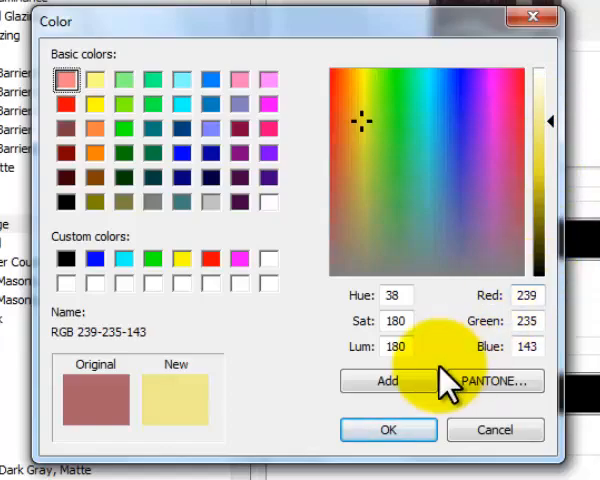
mouse_move(388, 429)
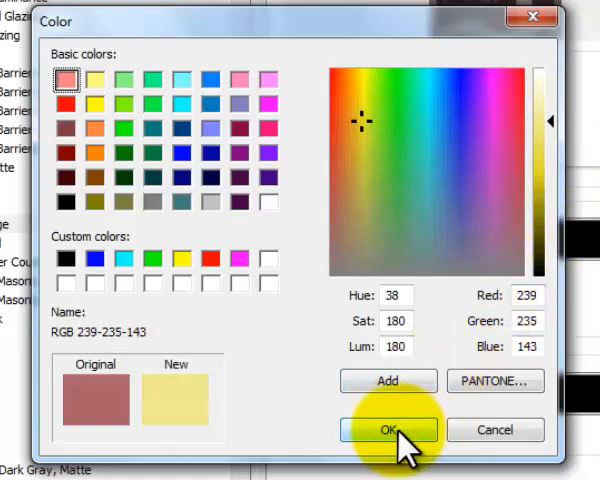
click(388, 429)
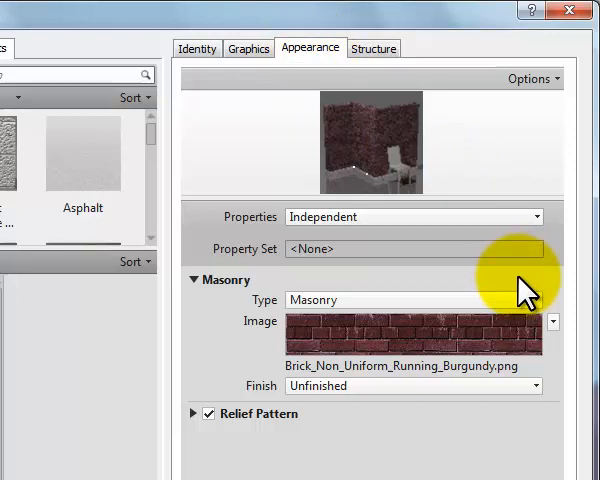
mouse_move(450, 345)
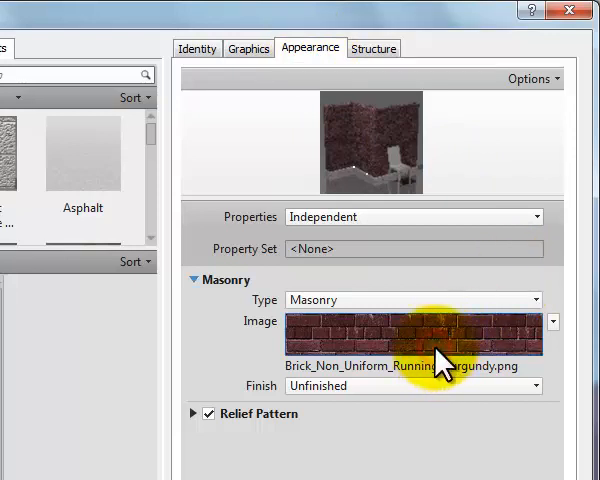
Open the Texture Editor for the beige material's burgundy brick image.
click(410, 334)
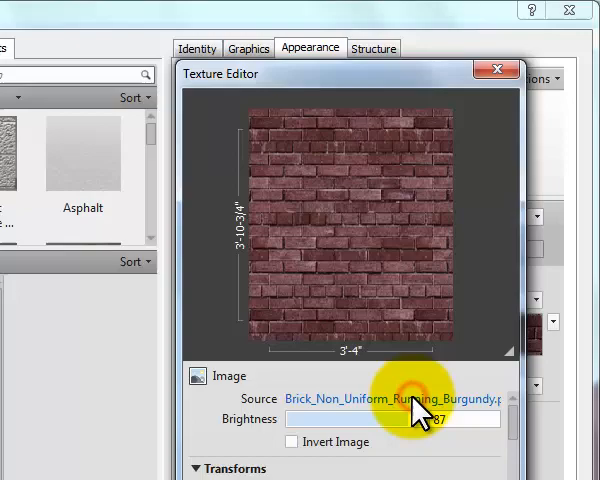
Open the Select File dialog from the texture's Source file link.
click(395, 397)
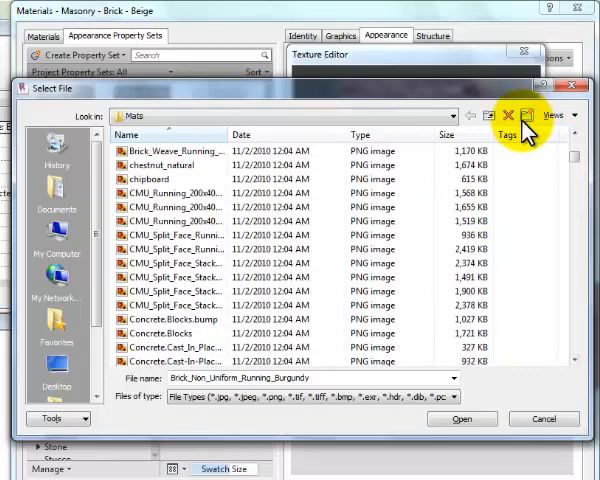
mouse_move(532, 123)
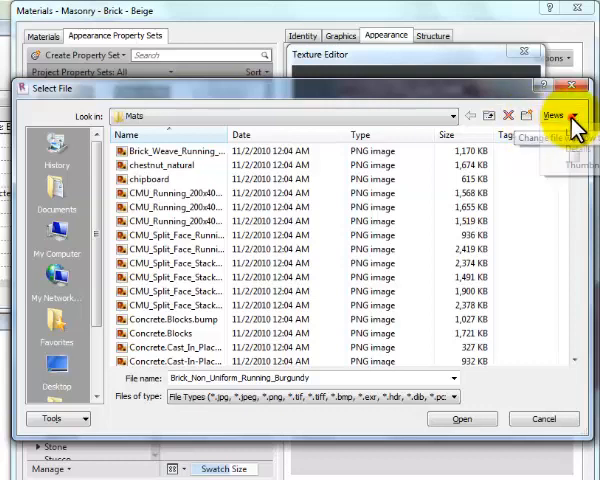
Replace the texture image with Brick_Uniform_Running_Yellow, browsing by thumbnails.
click(555, 115)
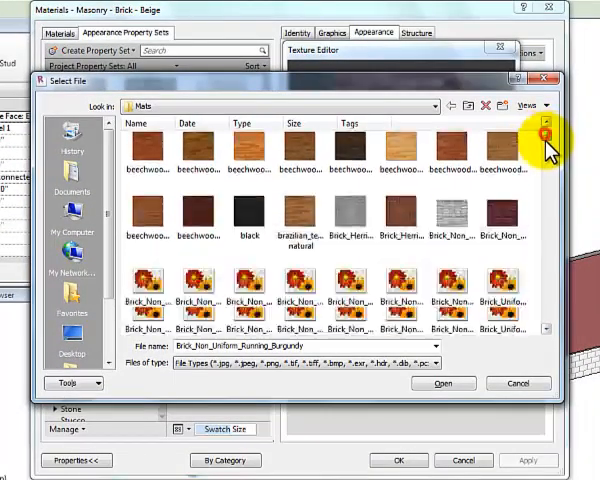
click(543, 143)
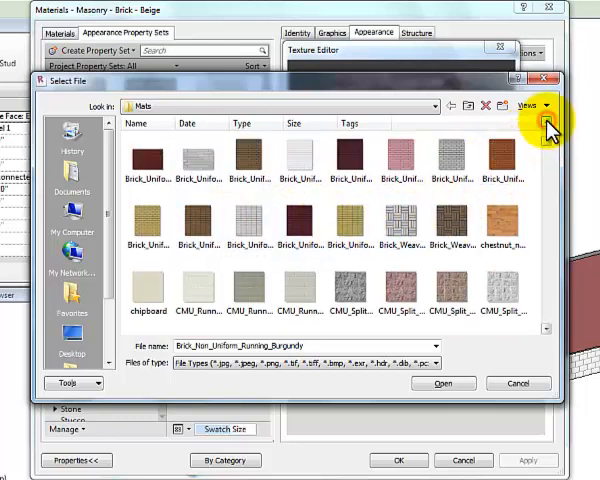
mouse_move(462, 218)
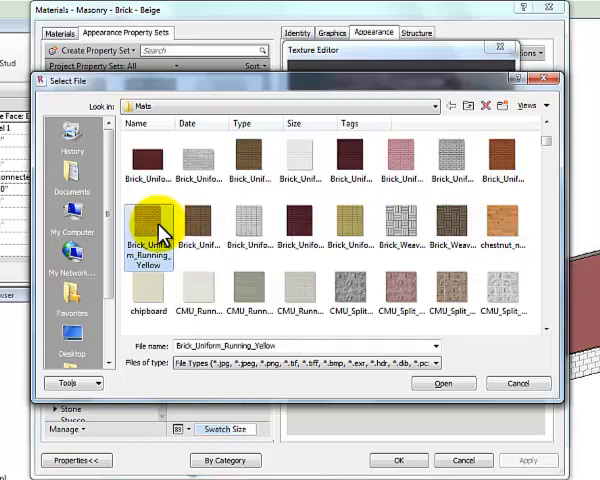
click(441, 383)
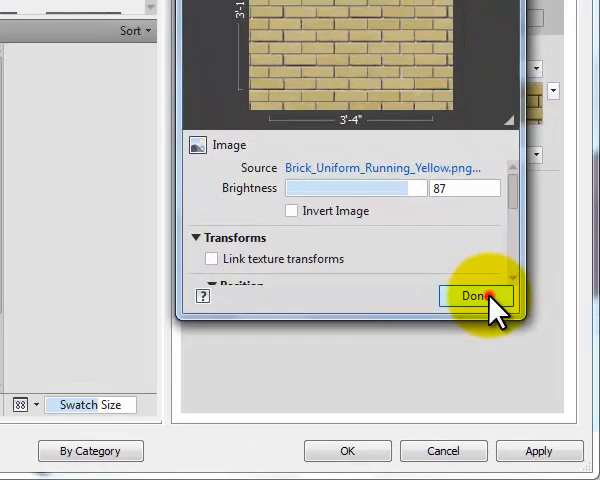
Close the Texture Editor so the Beige material previews the yellow brick image.
click(478, 295)
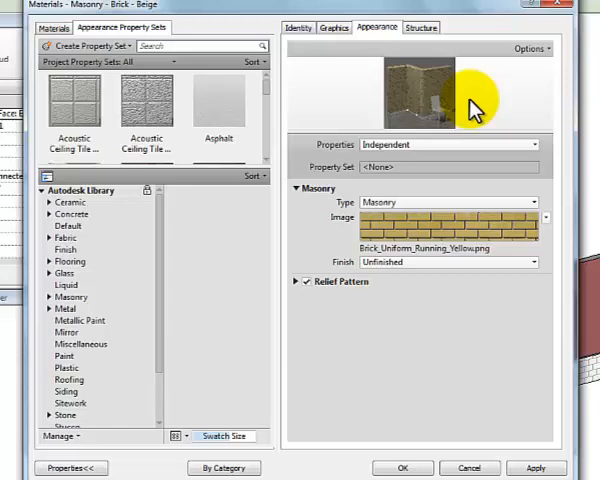
mouse_move(475, 145)
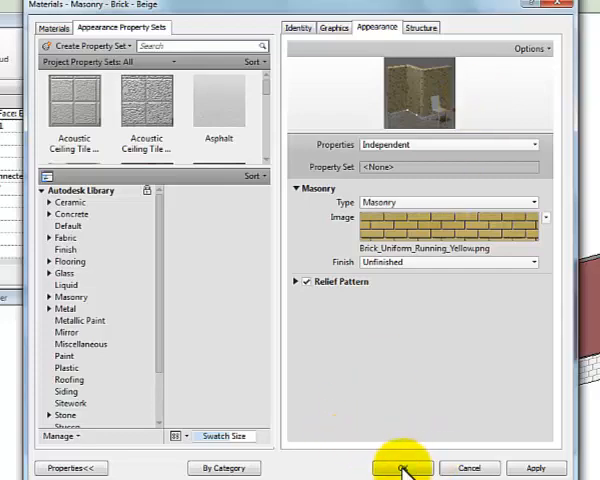
Accept the Beige material, confirm the finish layer, and close the wall type properties.
click(401, 468)
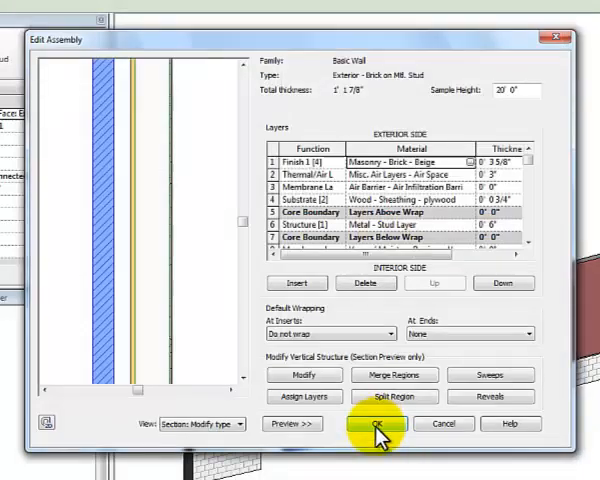
mouse_move(378, 93)
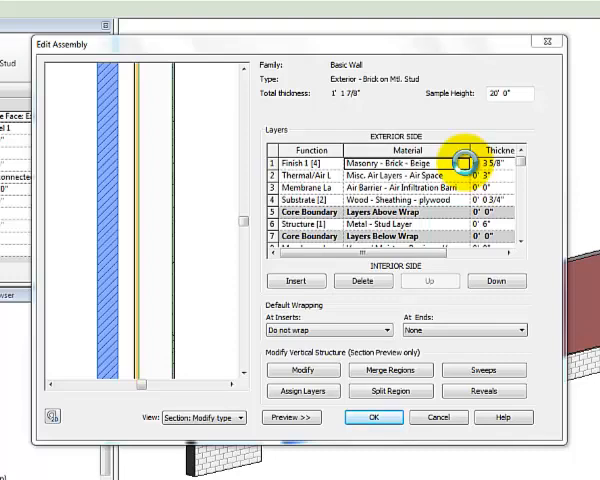
click(492, 157)
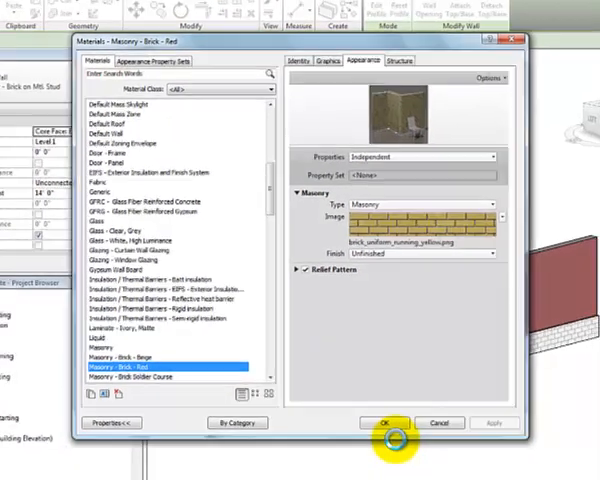
click(382, 422)
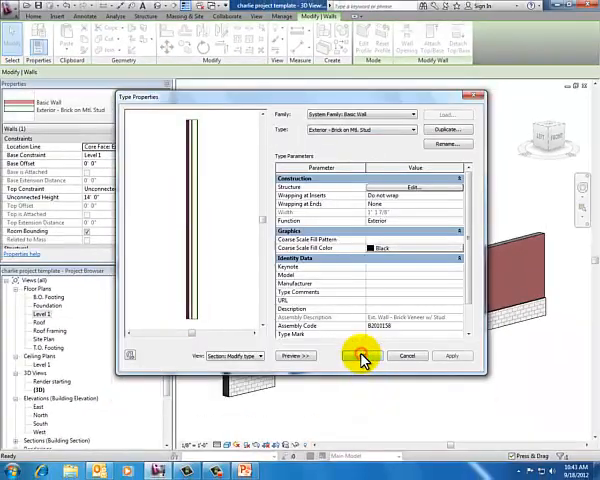
click(350, 356)
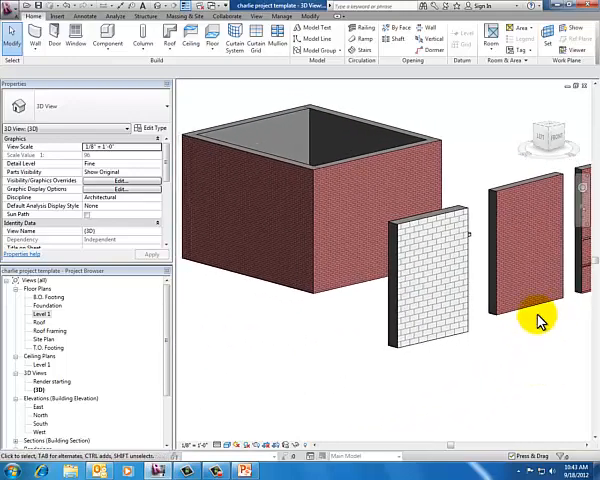
Duplicate the right wall's type as 'Exterior - Brick Beige on Mtl. Stud'.
click(540, 320)
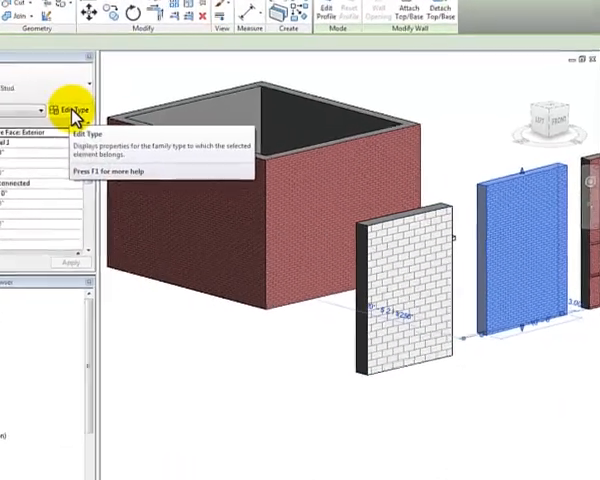
click(68, 108)
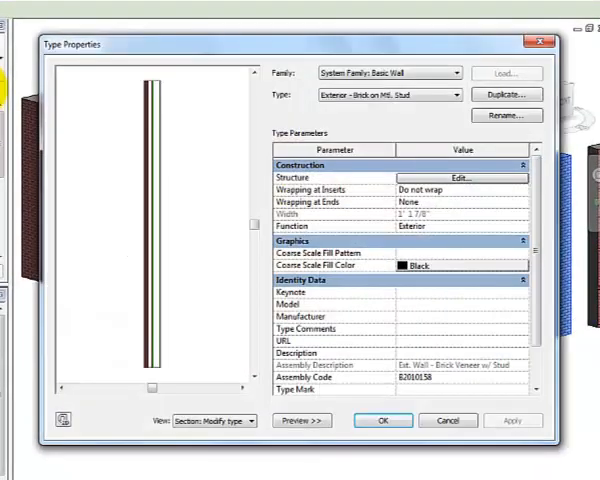
click(507, 94)
text(Exterior - Brick Beige on Mtl. Stud)
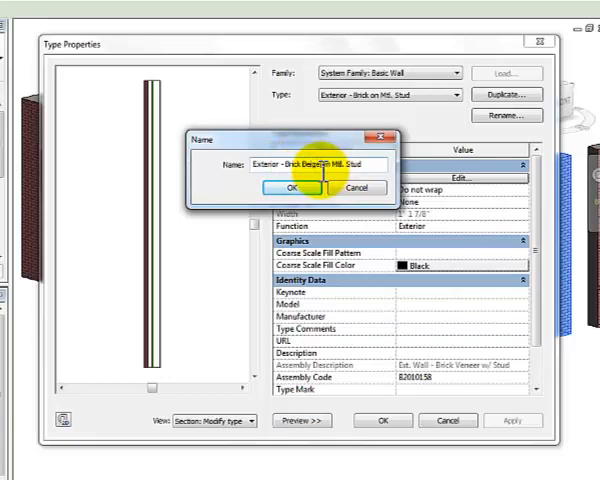
click(290, 188)
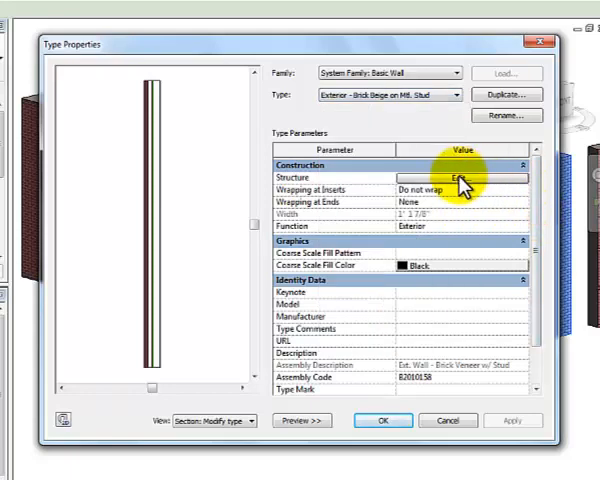
Assign Masonry - Brick - Beige to the new type's exterior finish layer.
click(461, 178)
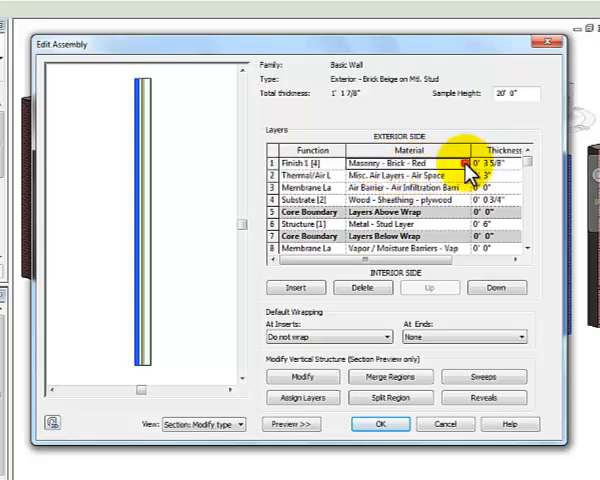
click(467, 161)
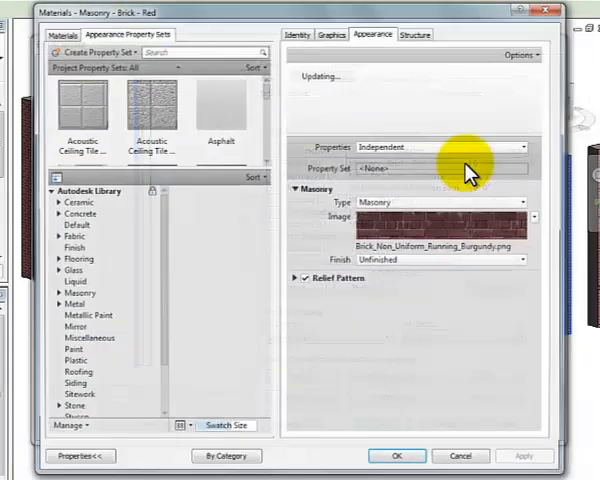
click(220, 110)
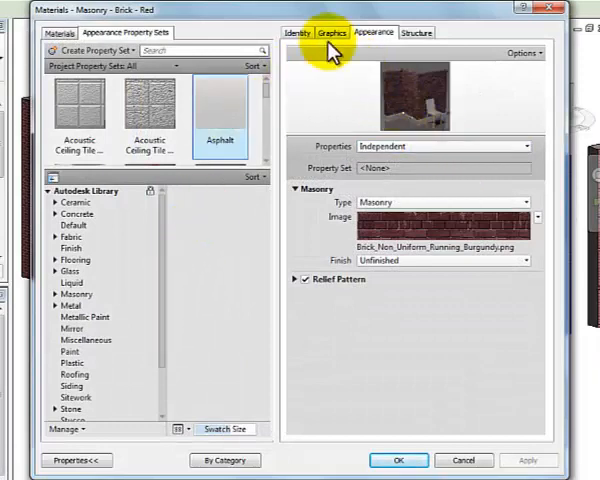
click(331, 33)
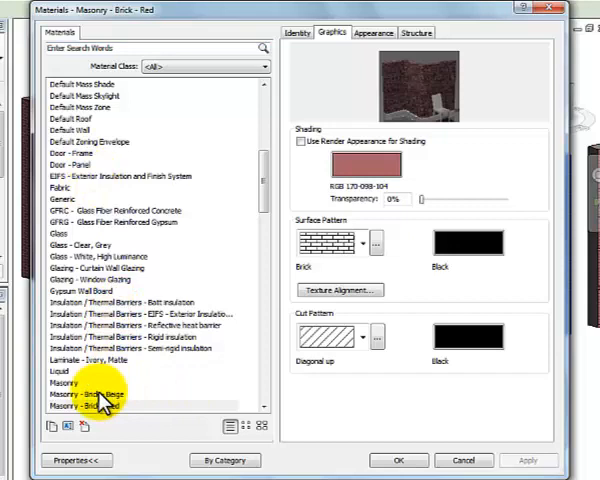
click(90, 394)
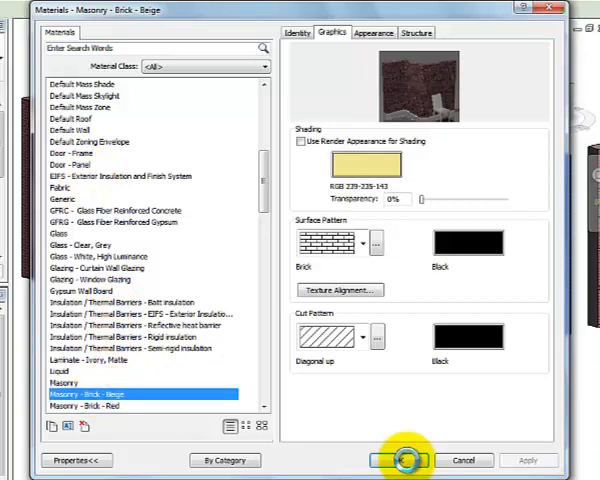
click(401, 460)
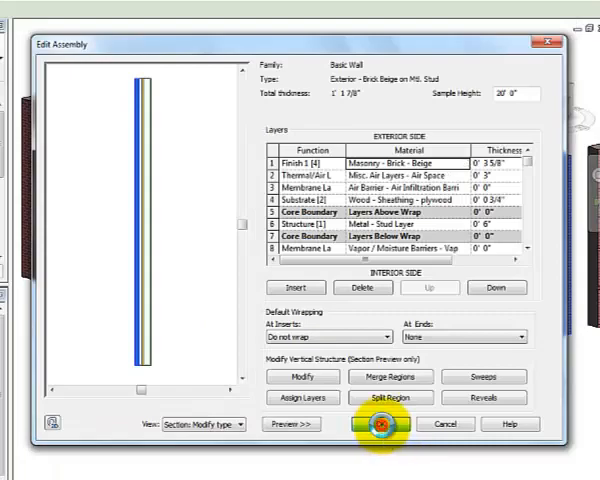
click(378, 428)
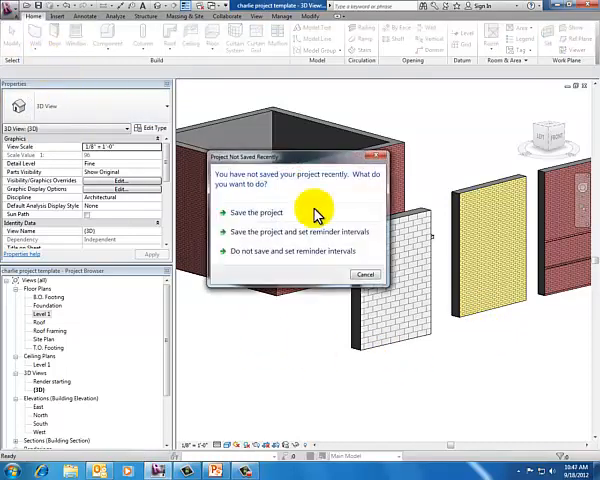
Dismiss the Project Not Saved Recently reminder.
click(255, 211)
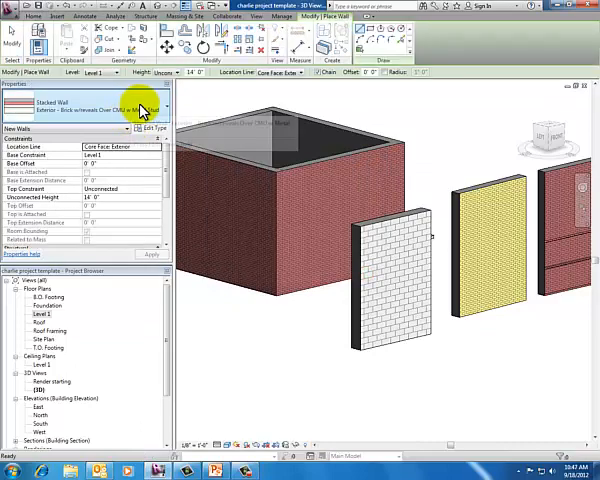